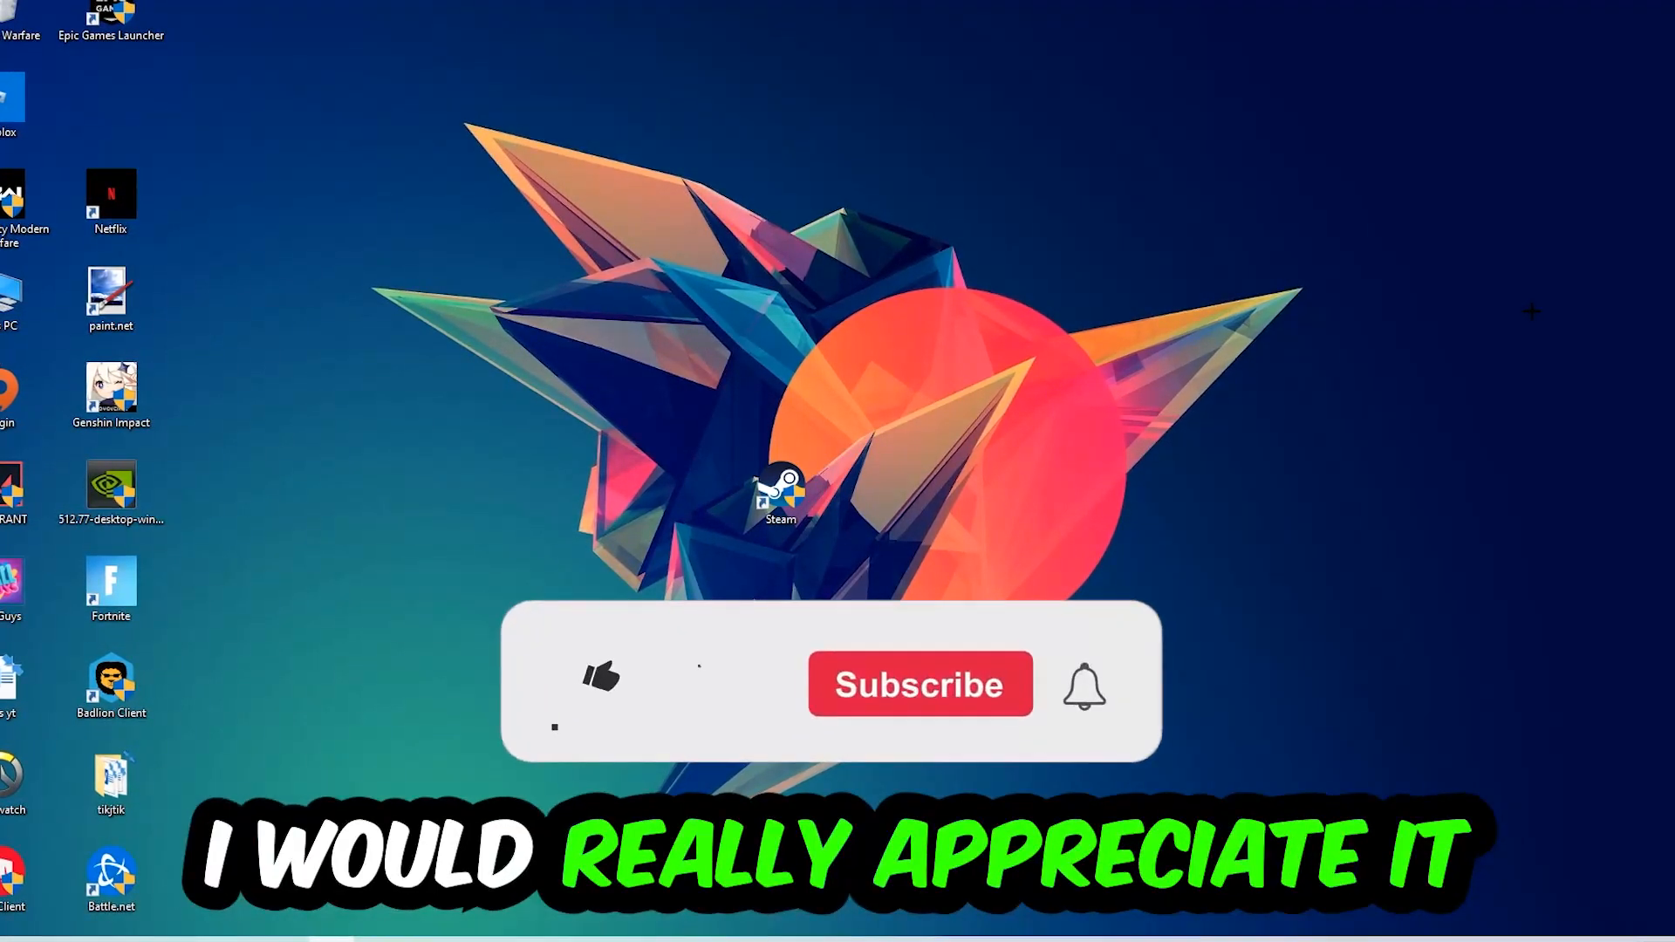
Step: Launch a Command Prompt window by running cmd
left_click(596, 683)
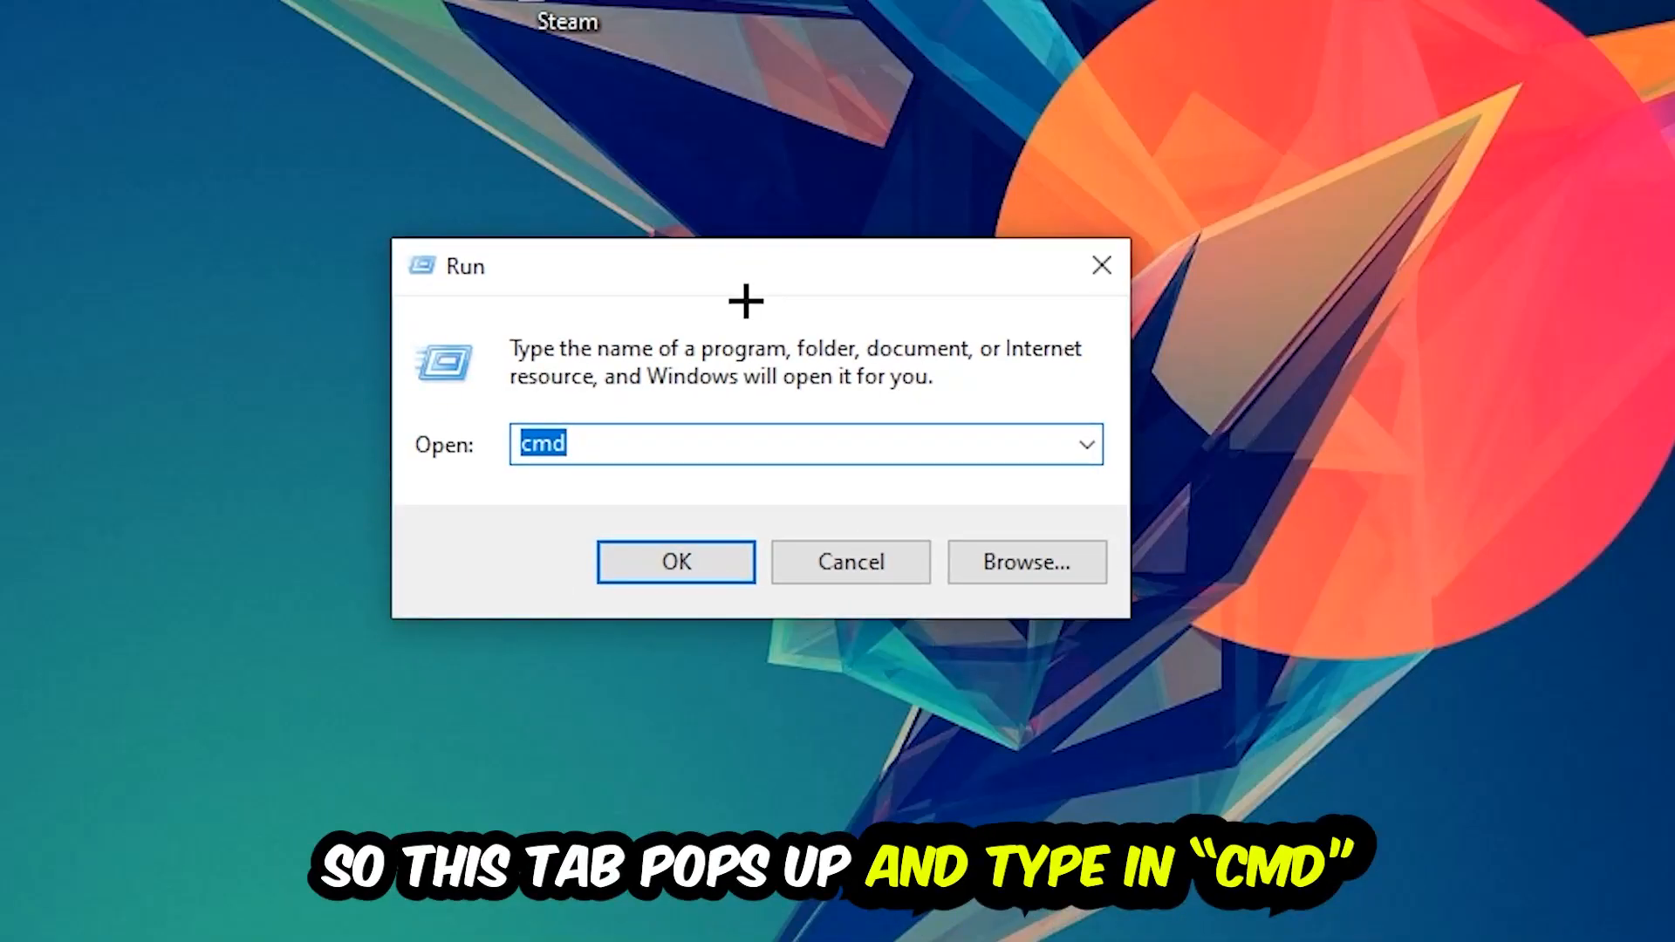
mouse_move(683, 323)
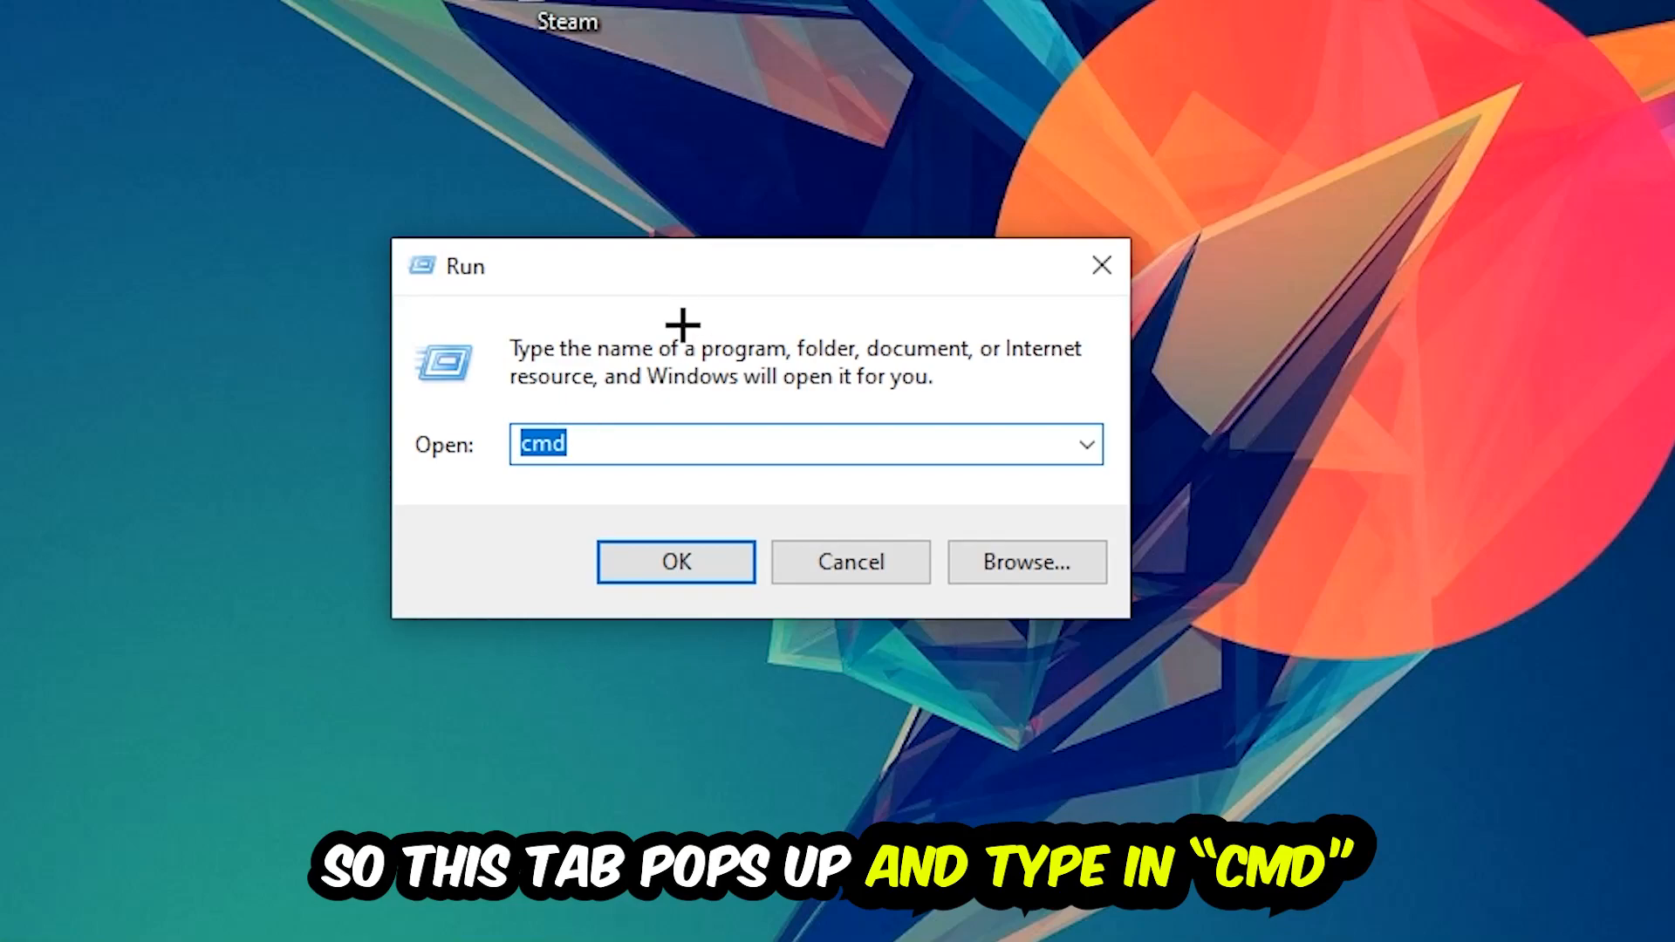
left_click(675, 561)
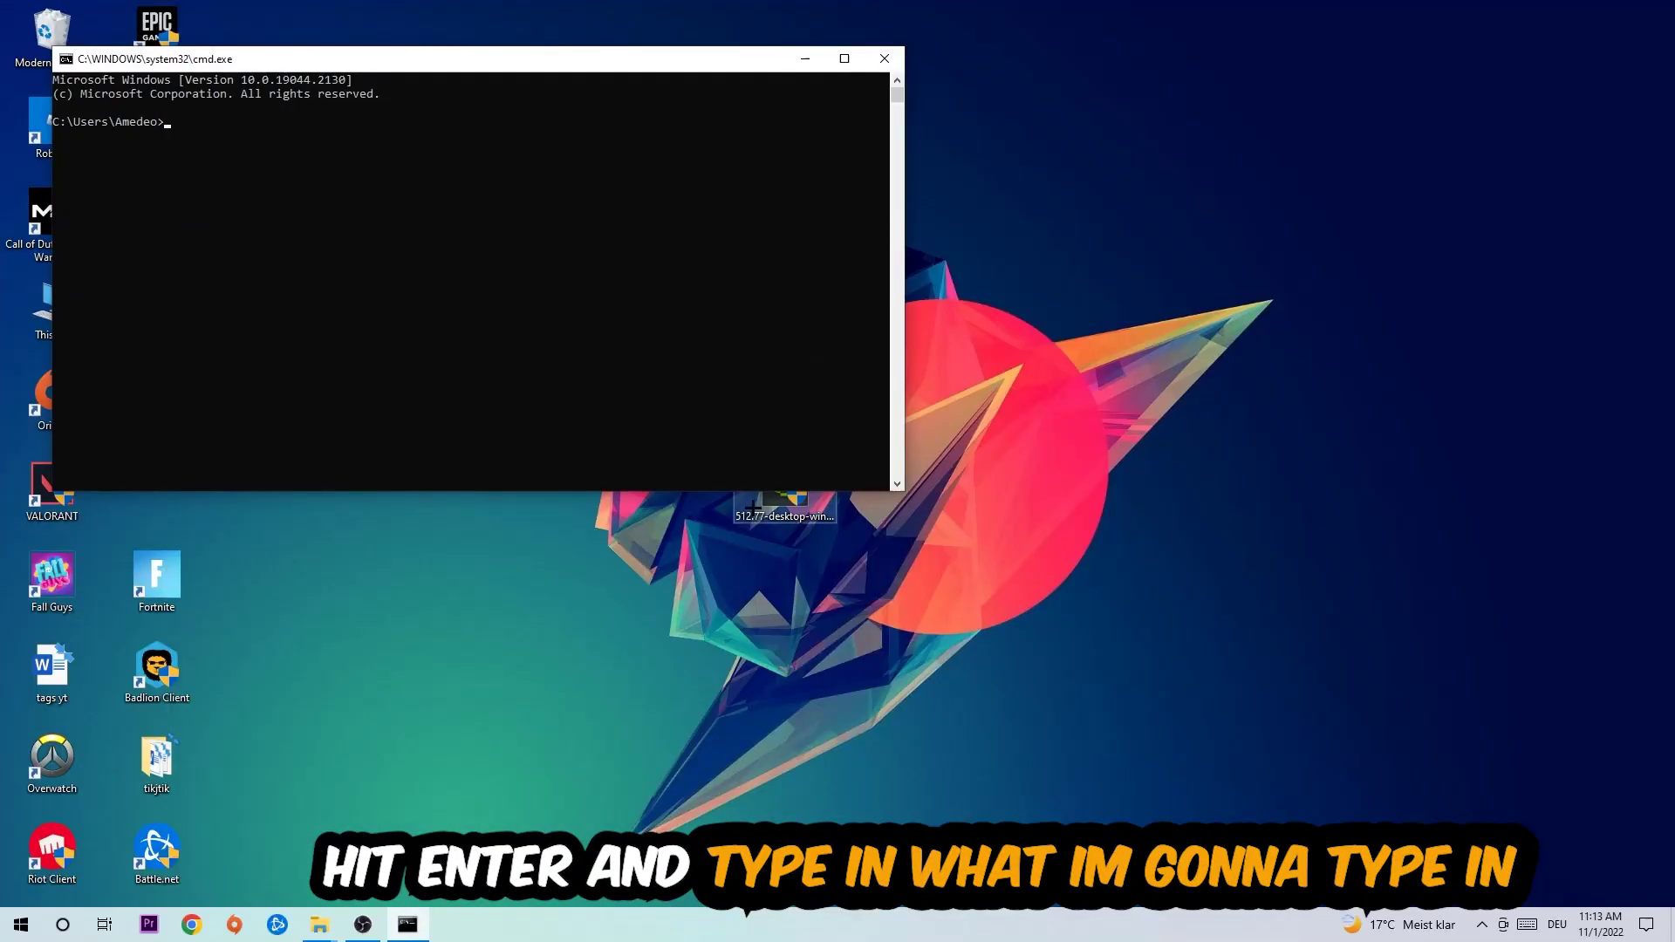
Step: Maximize Command Prompt and run ipconfig /flushdns to clear the DNS cache
left_click(845, 59)
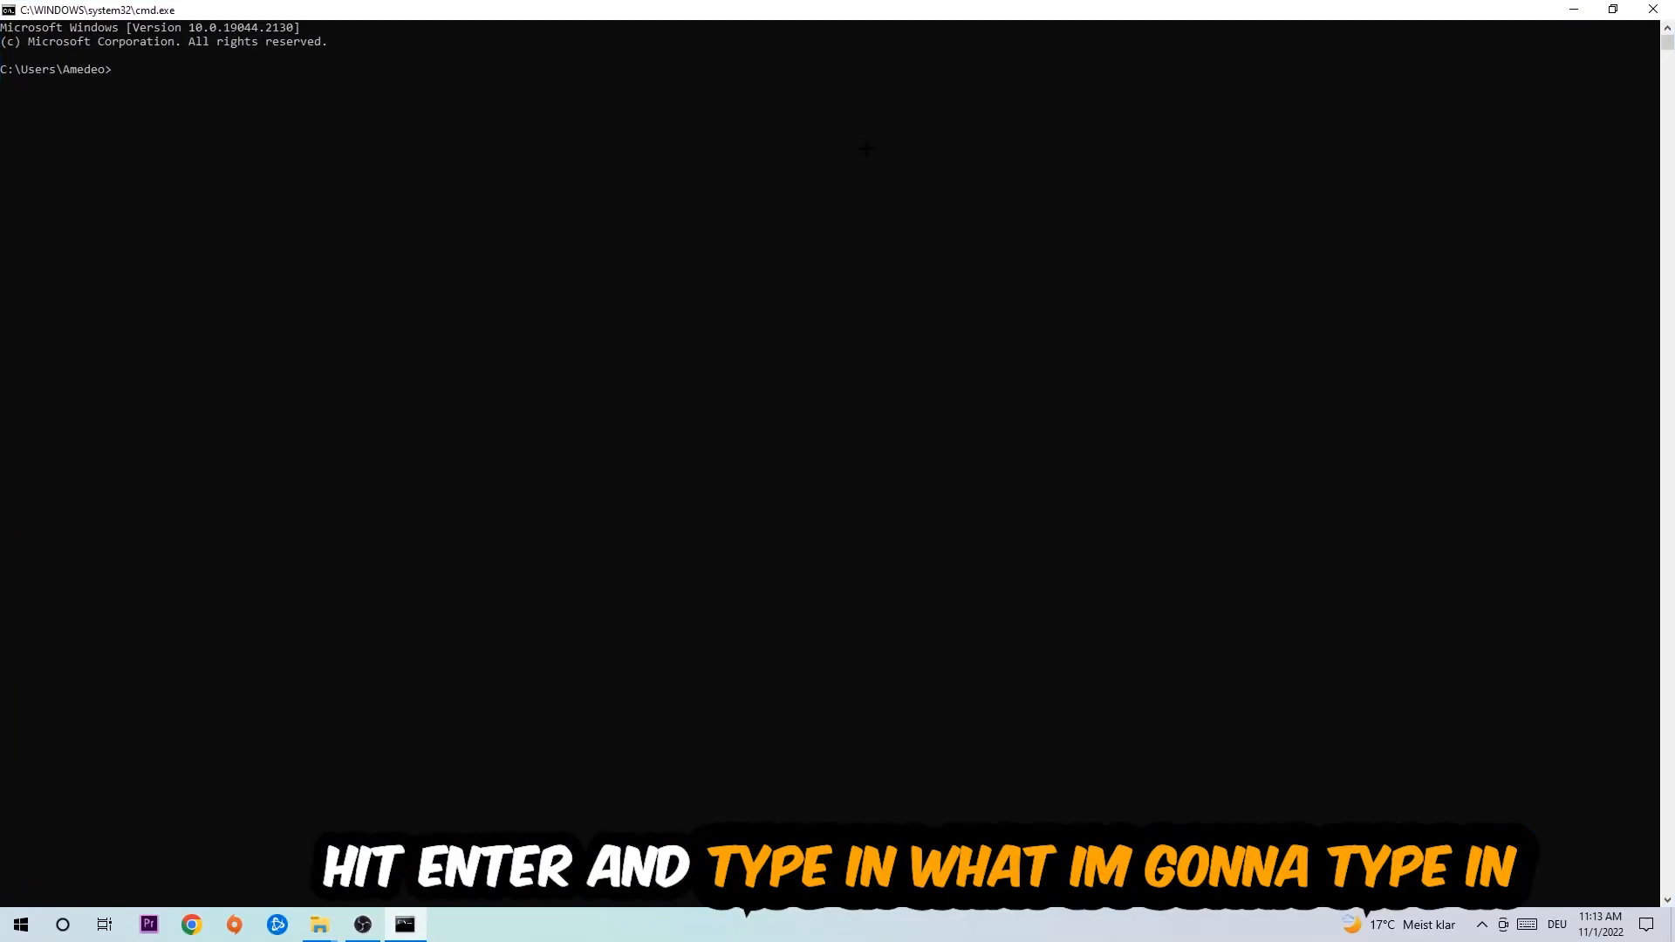
type("ip")
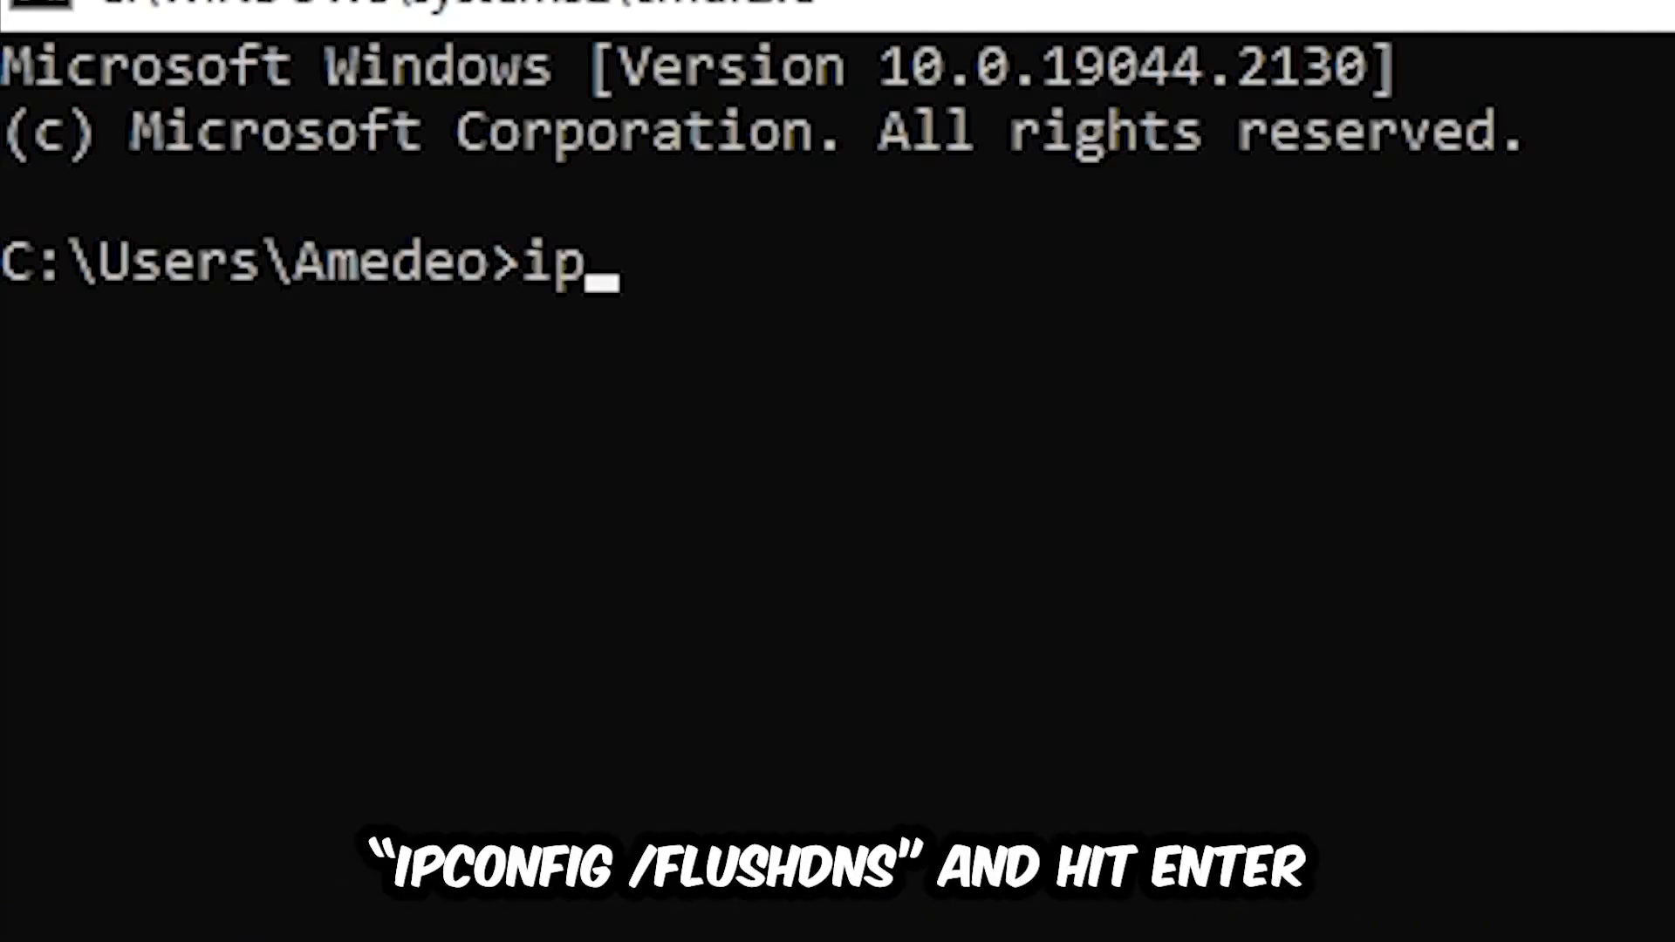
type("config /f")
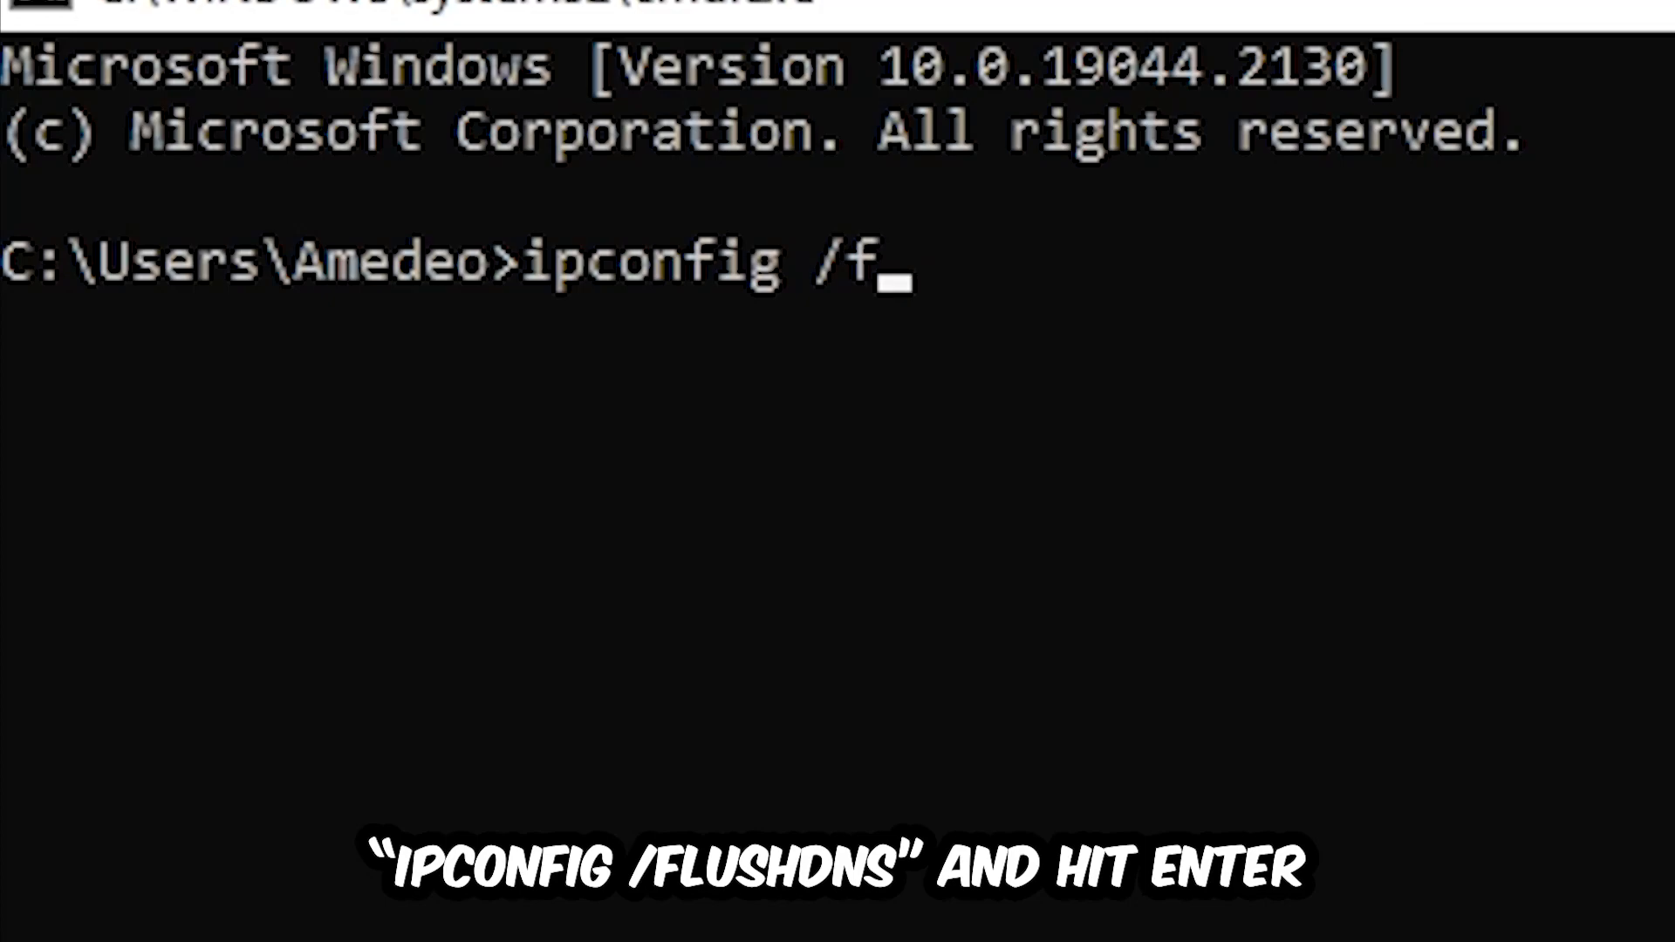
key("Enter")
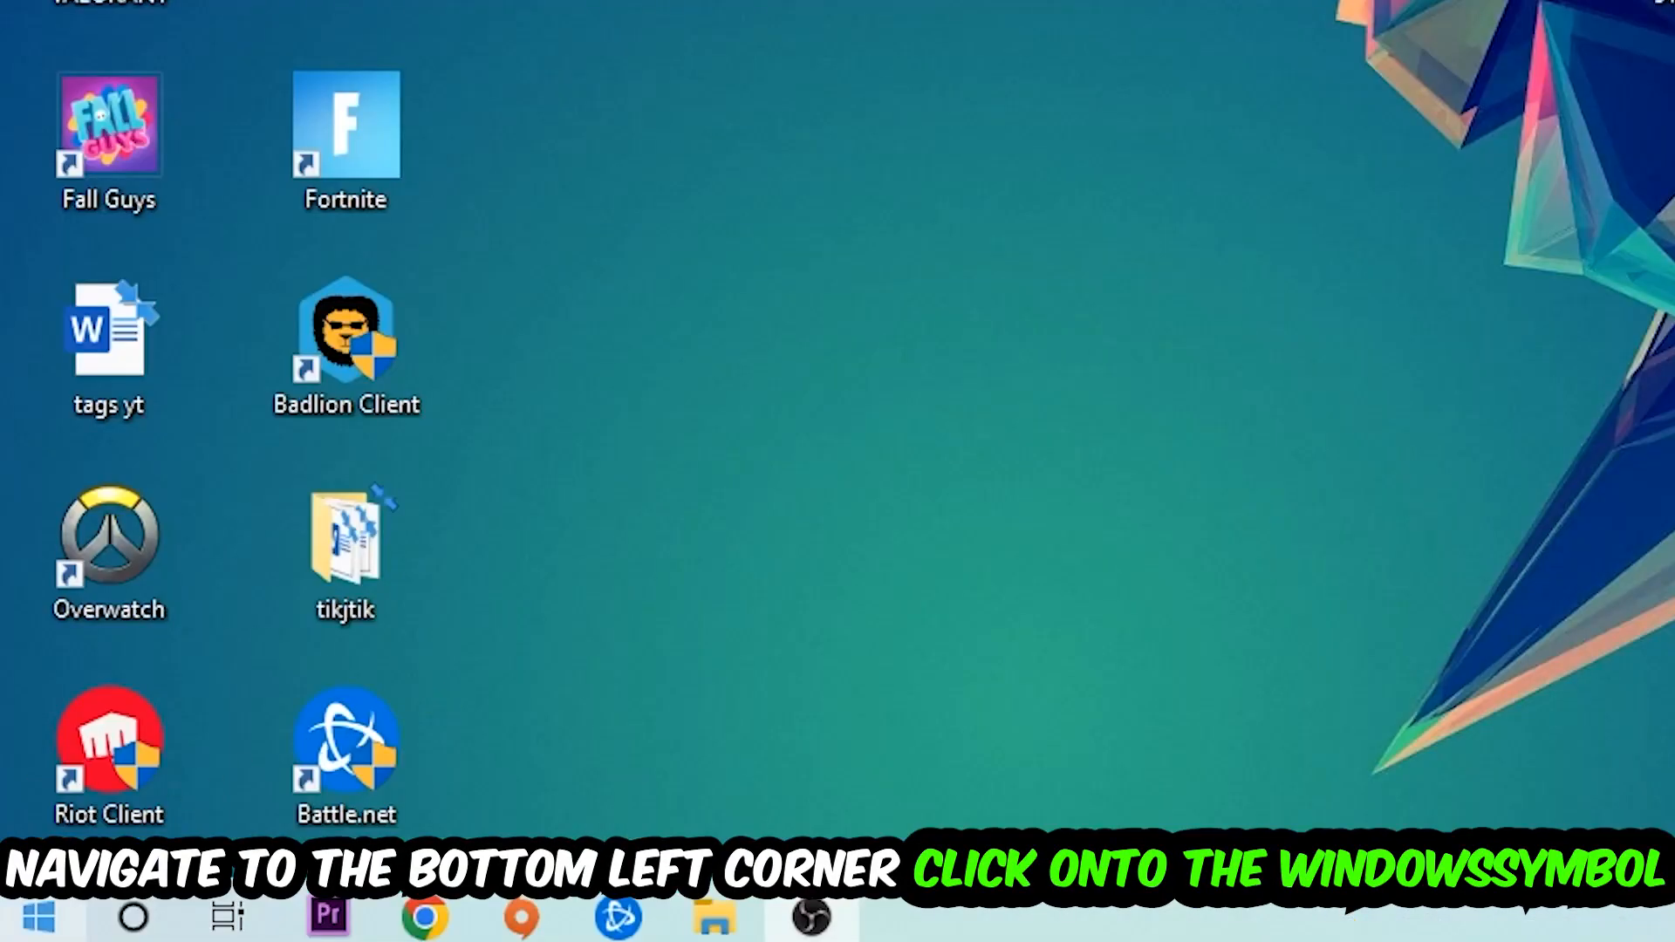
Step: From the Start menu's Network & Internet status page, open Network and Sharing Center
left_click(19, 914)
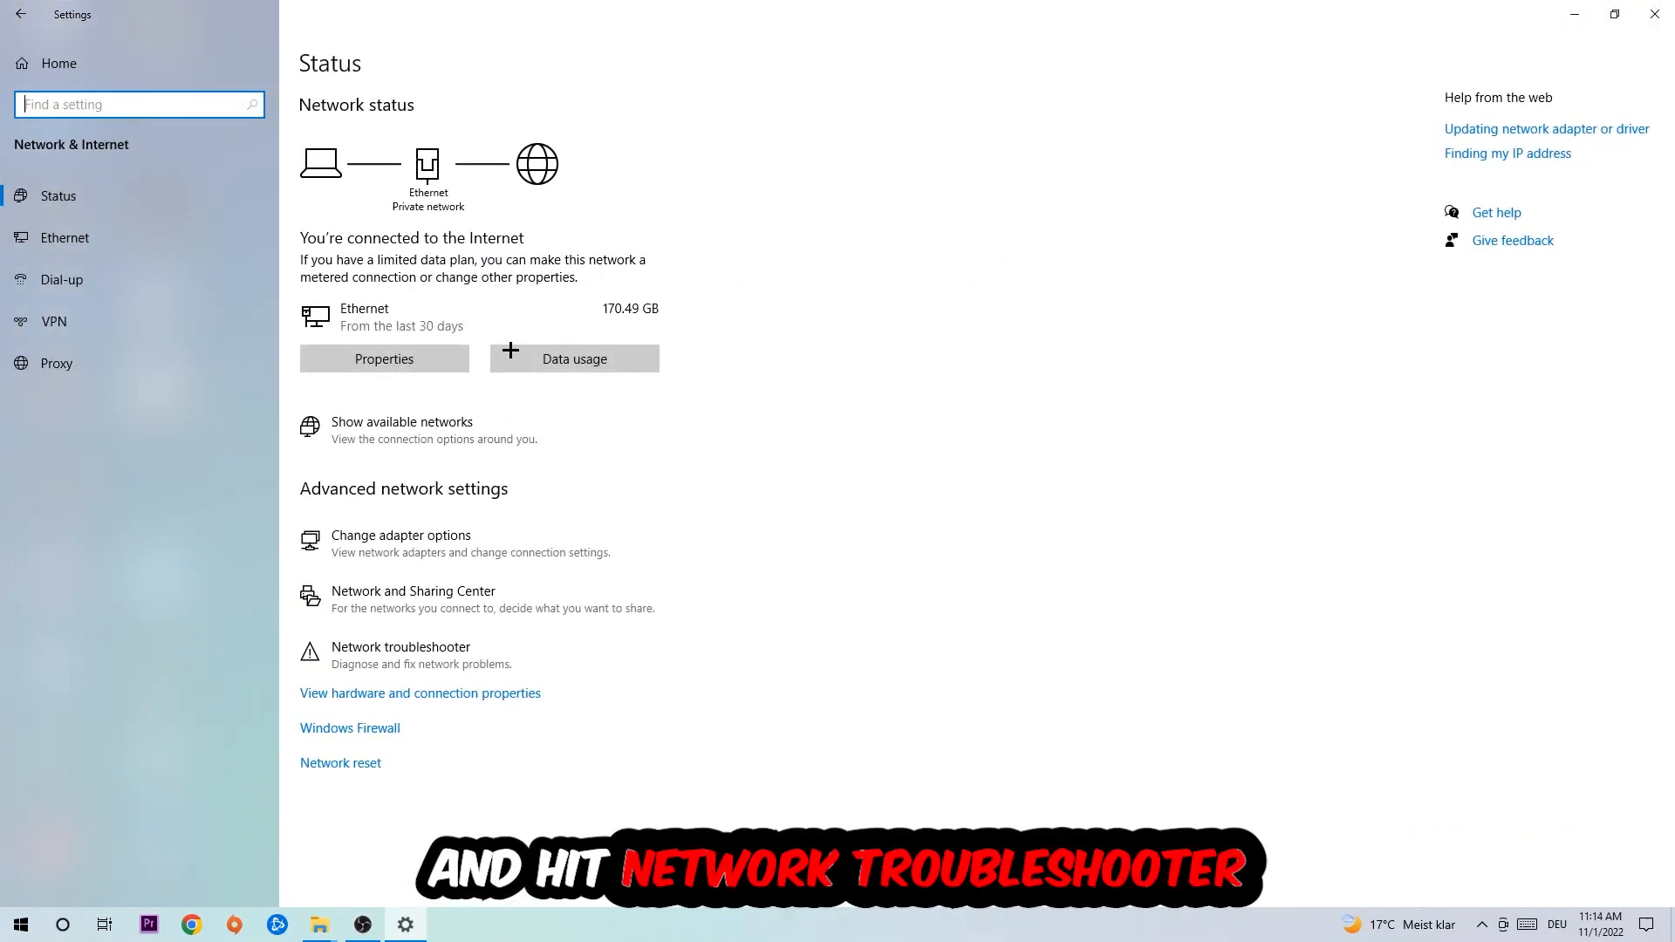
mouse_move(382, 643)
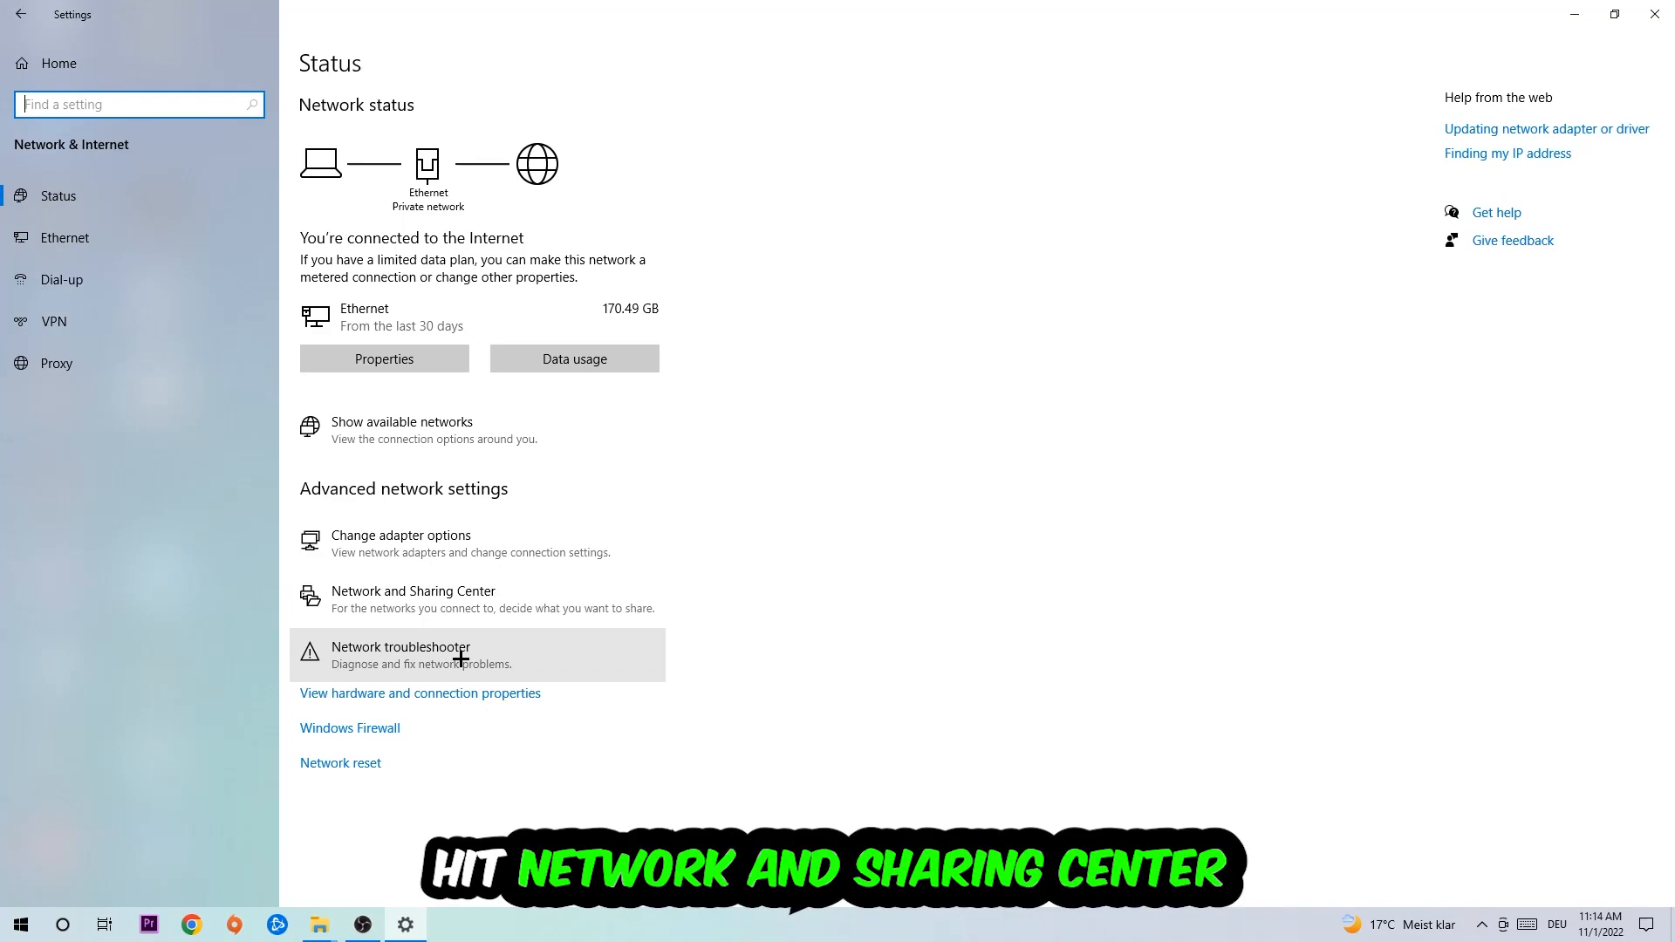
left_click(413, 592)
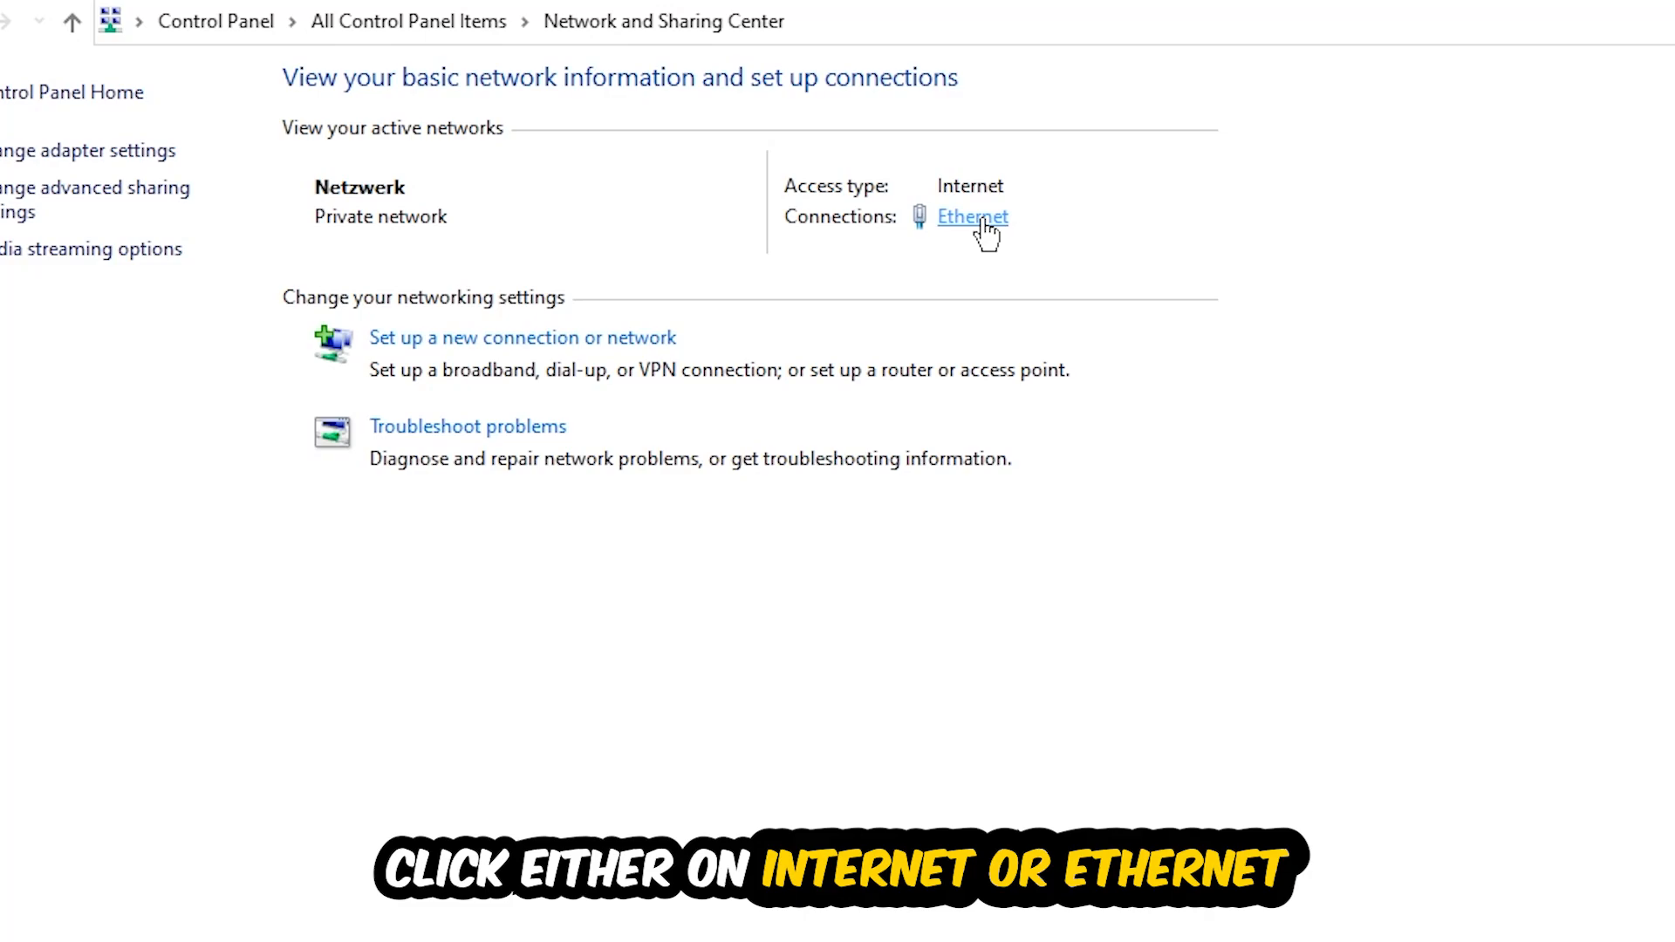
Step: Open Ethernet status, then its Properties, then Internet Protocol Version 4 (TCP/IPv4) properties
left_click(971, 216)
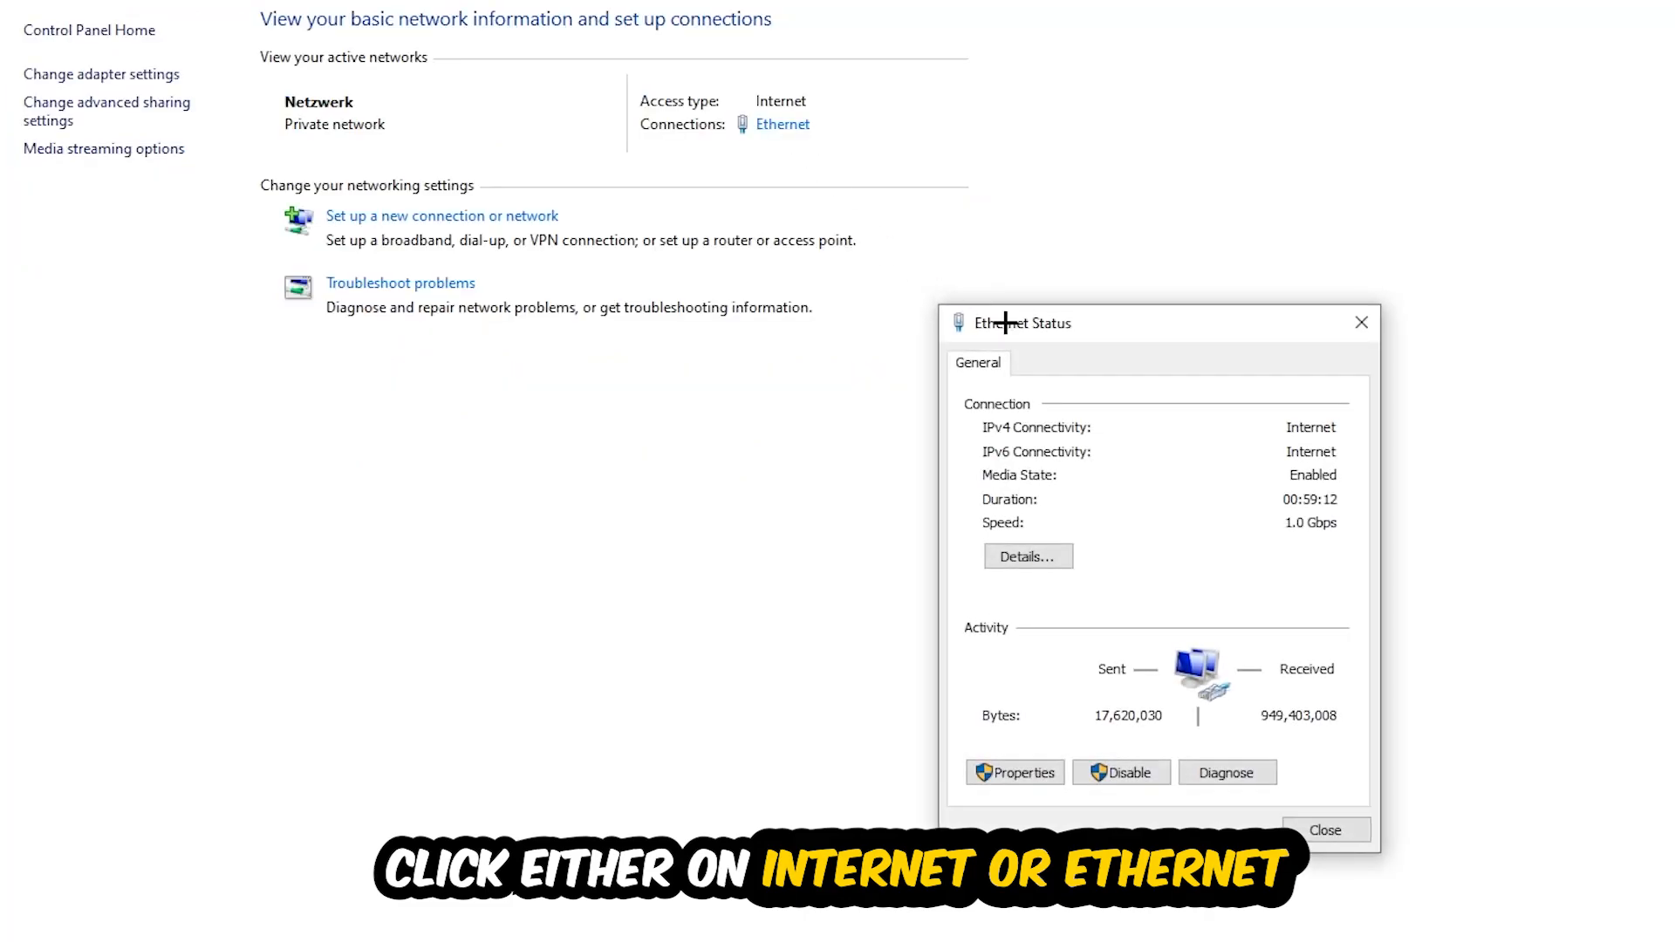
left_click_drag(1153, 323, 927, 213)
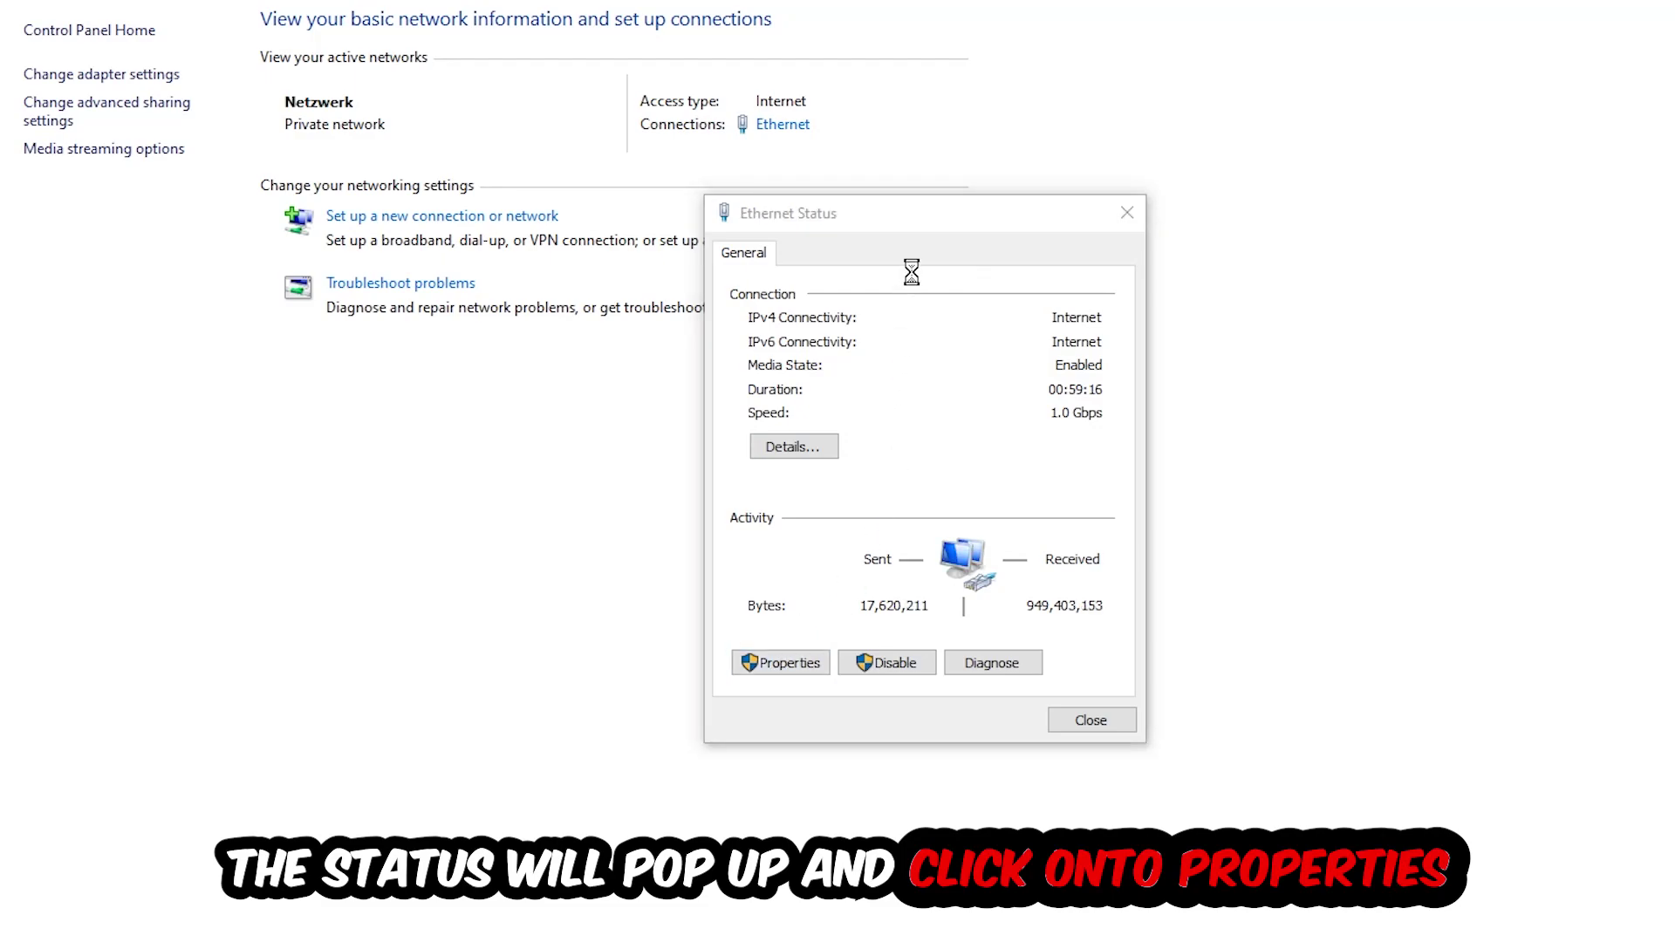
left_click(780, 662)
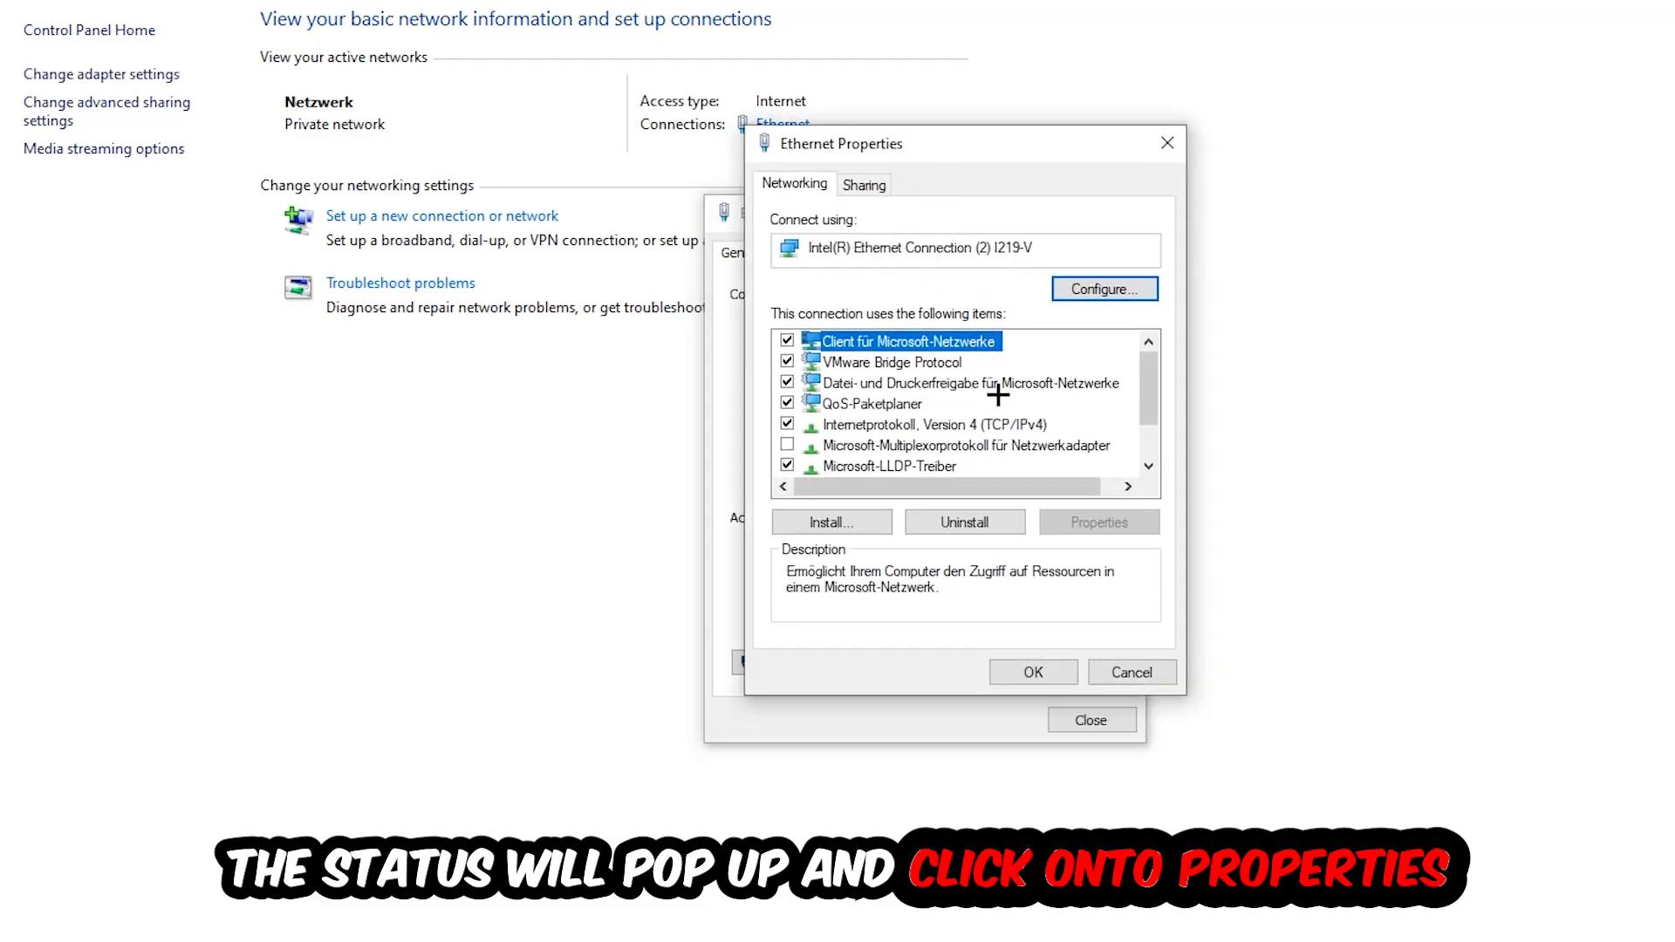
double_click(916, 423)
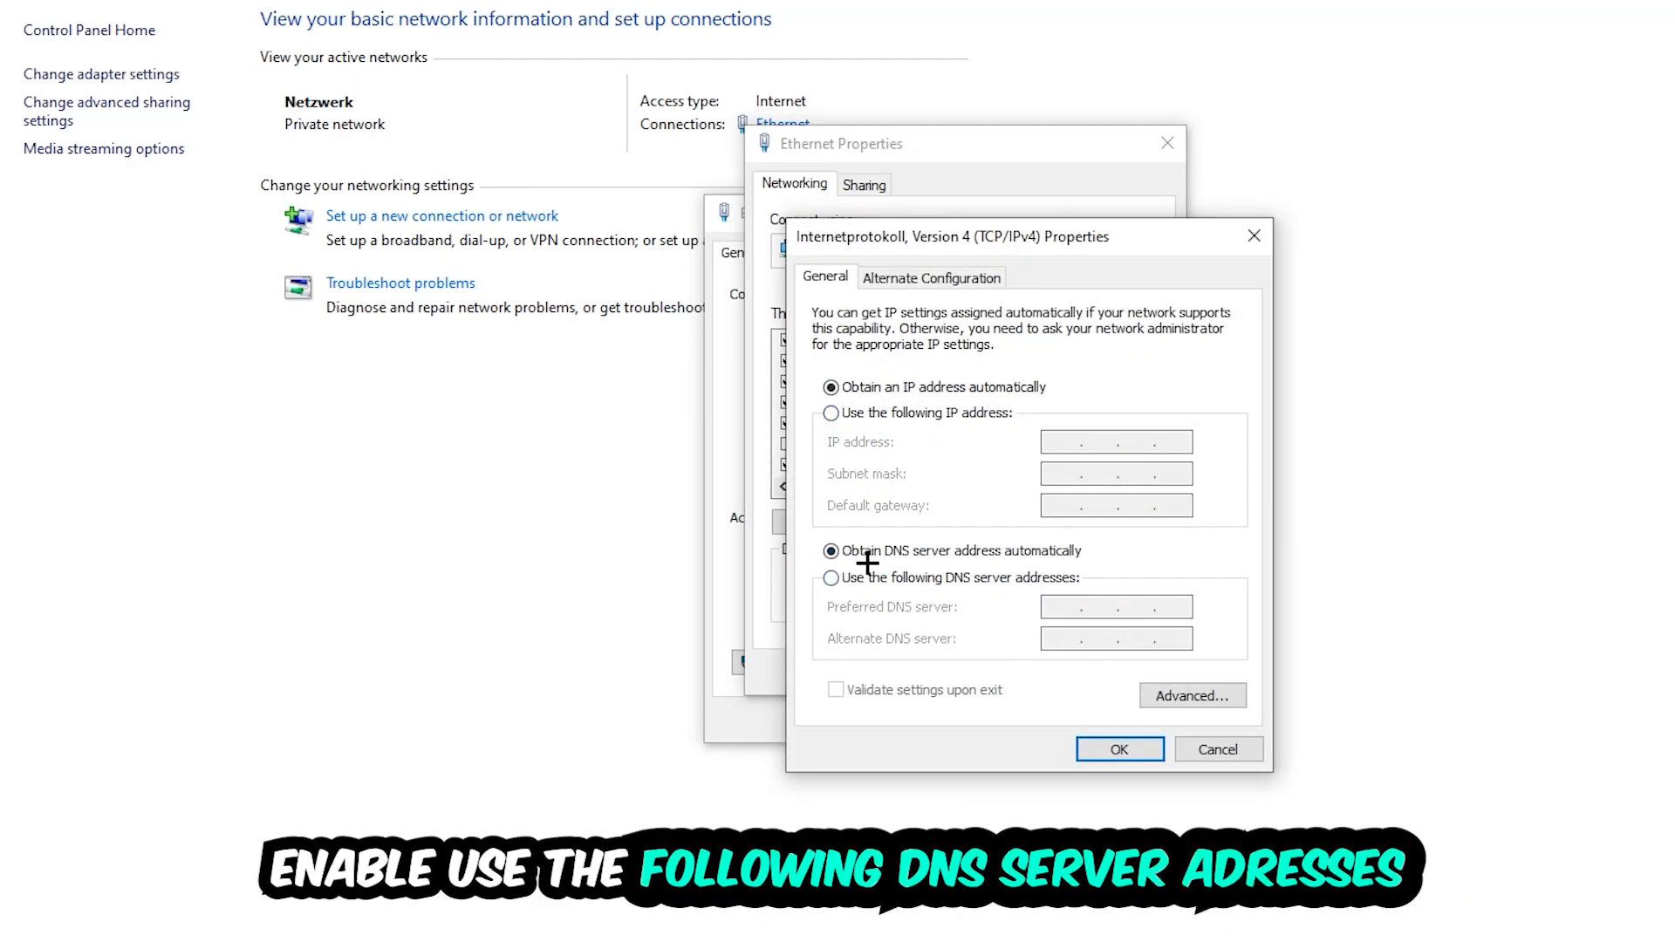
Step: Select 'Use the following DNS server addresses' and focus the Preferred DNS server field
left_click(830, 577)
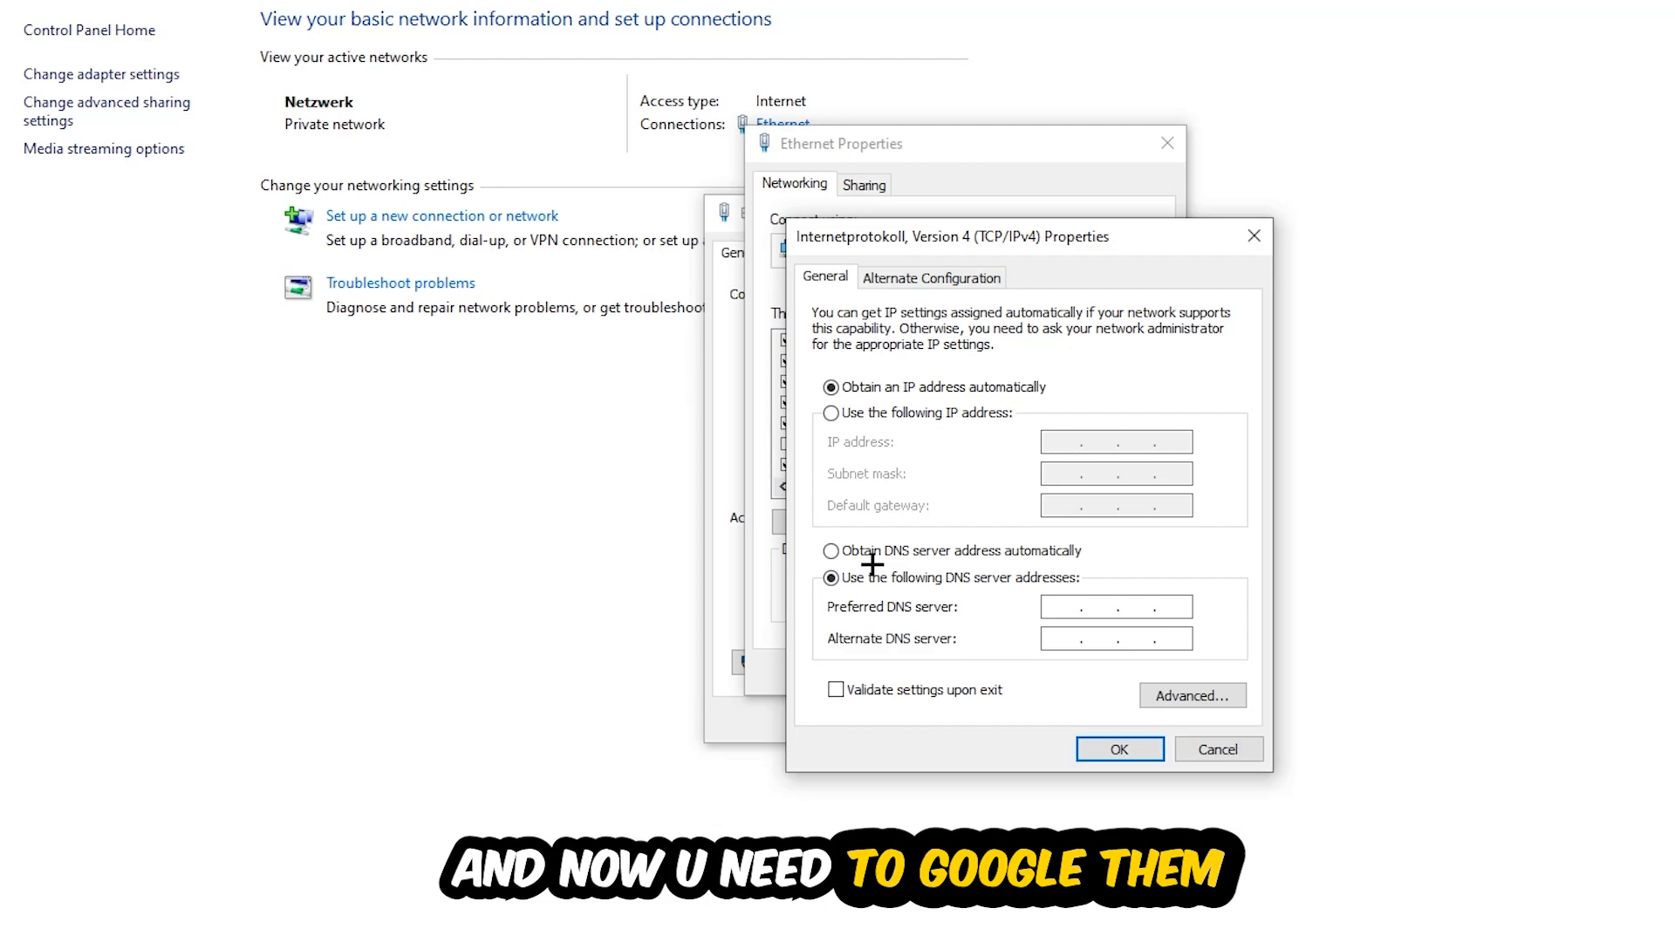
left_click(1075, 607)
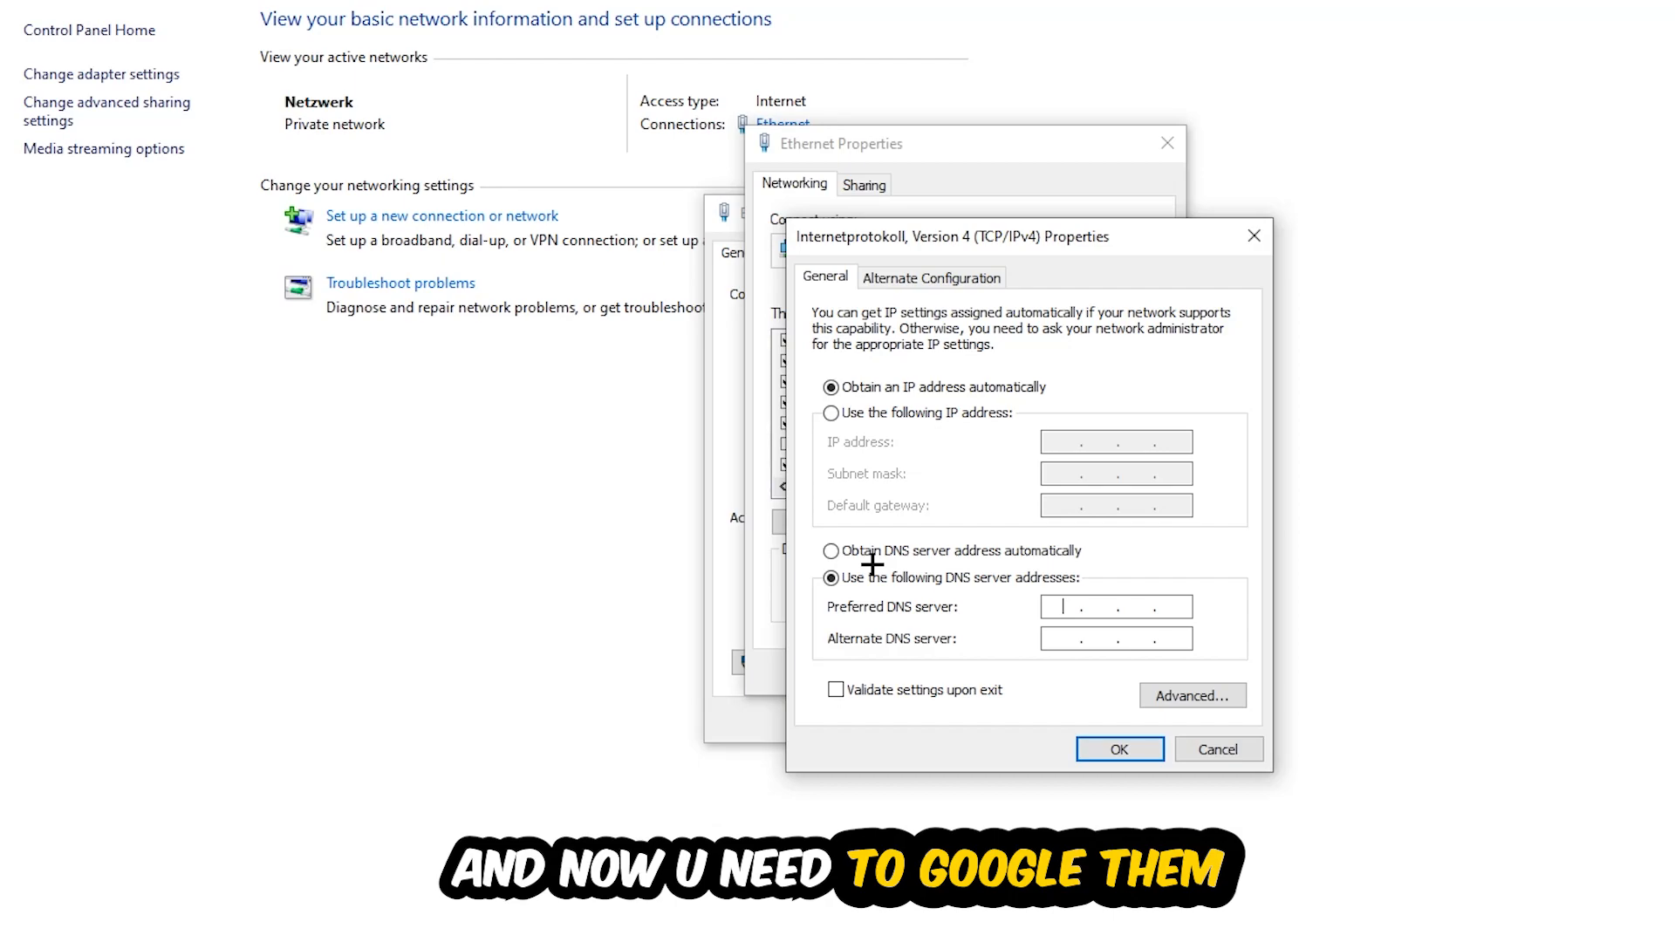